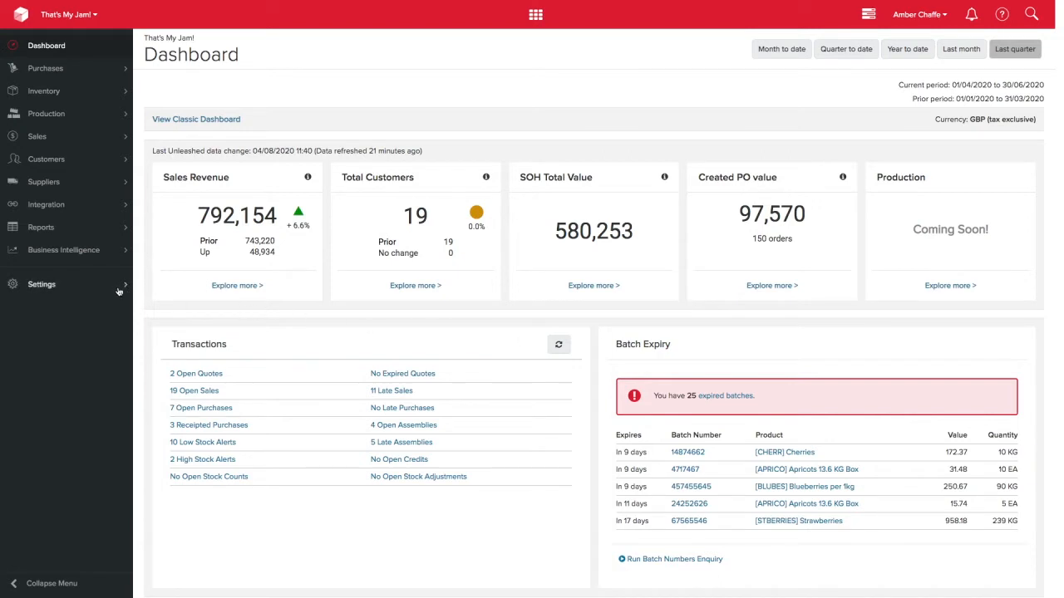
# Step: Switch on International Commerce Codes in the Company Configuration settings and save
pyautogui.click(41, 284)
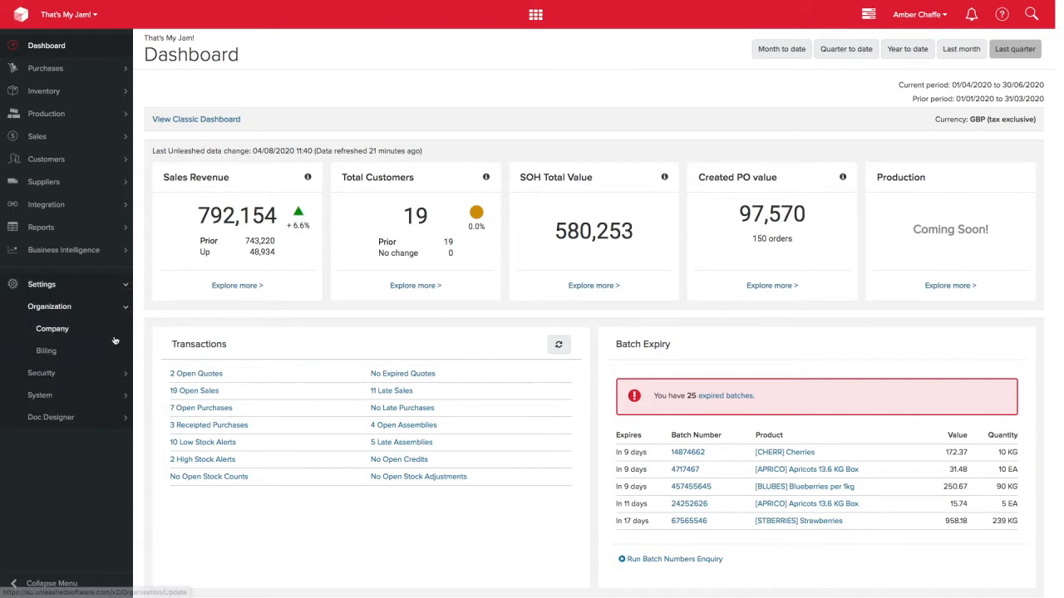
pyautogui.click(52, 329)
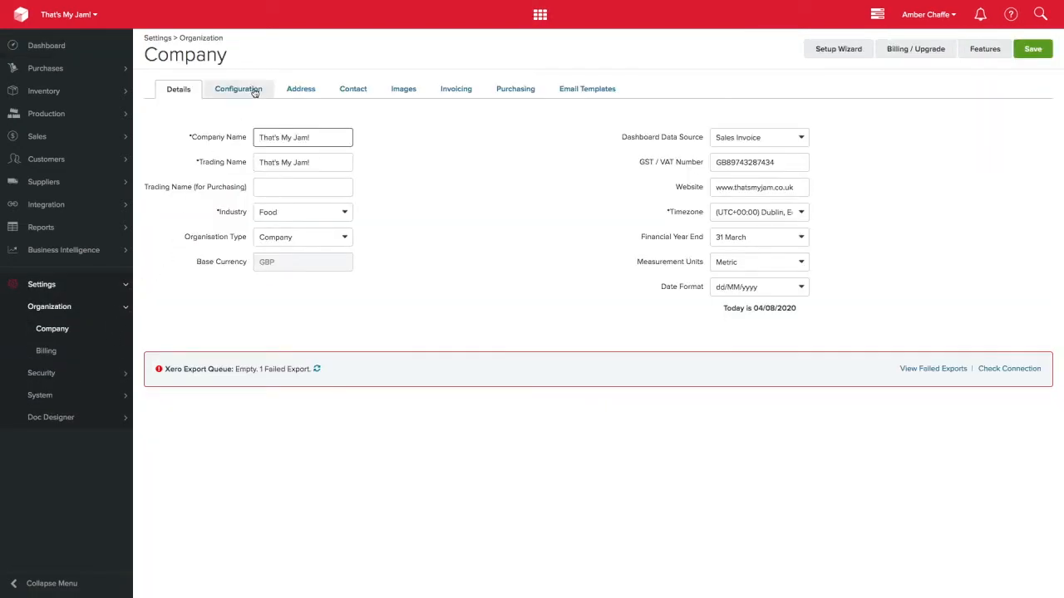
pyautogui.click(239, 89)
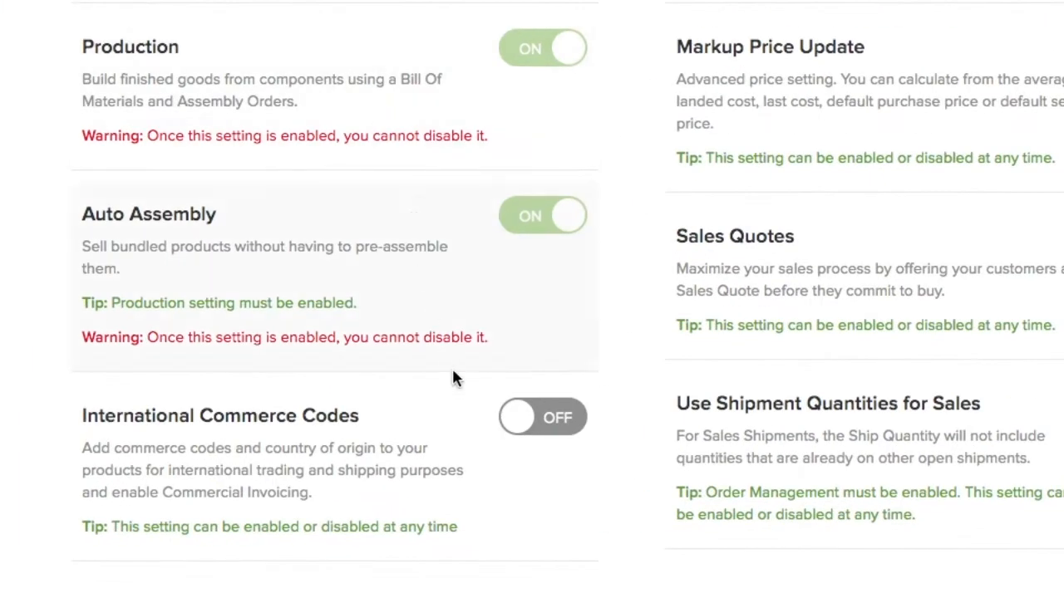
pyautogui.moveTo(544, 416)
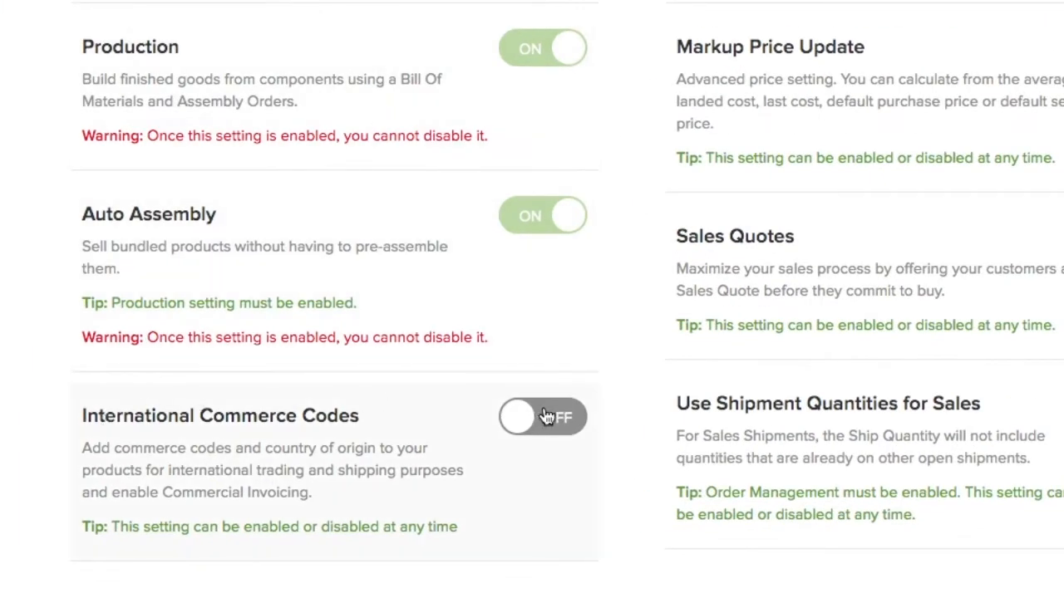
pyautogui.click(543, 417)
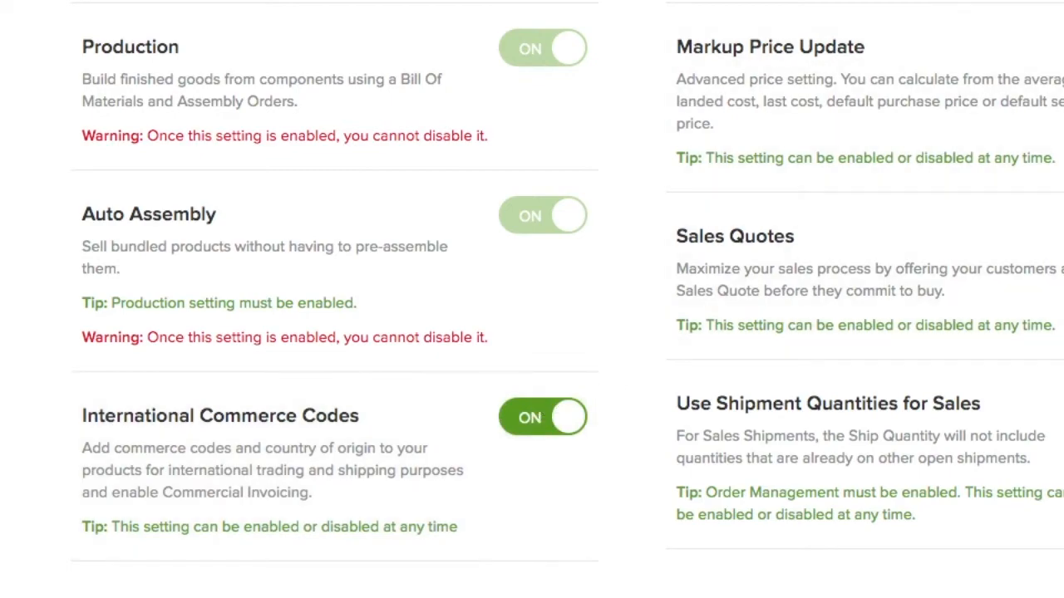
pyautogui.click(1024, 48)
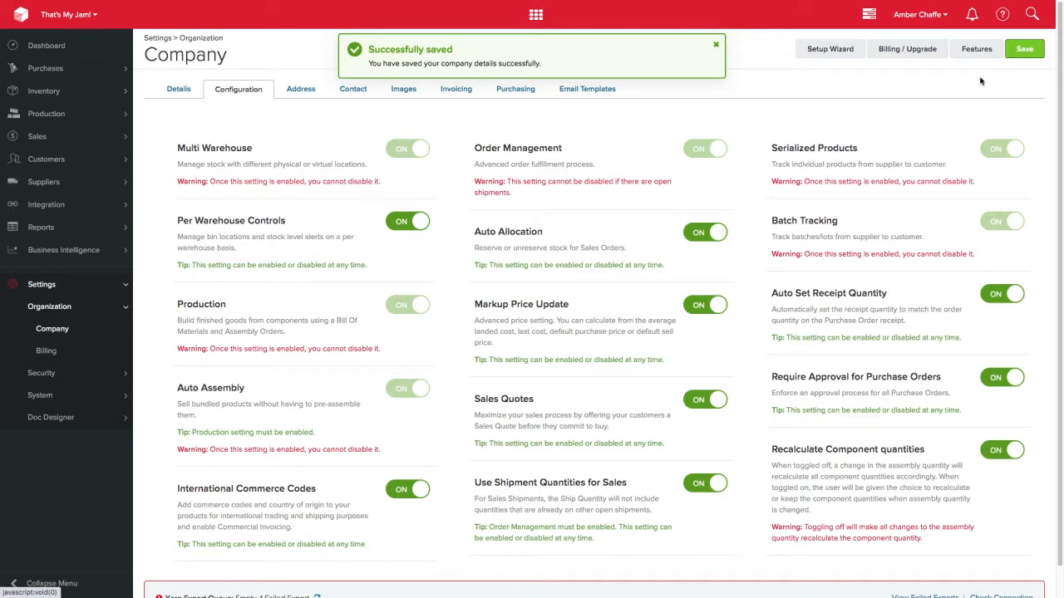
# Step: Open product BLUE (Blissful Blueberry Jam) from View Products and scroll to International Commerce Attributes
pyautogui.click(43, 90)
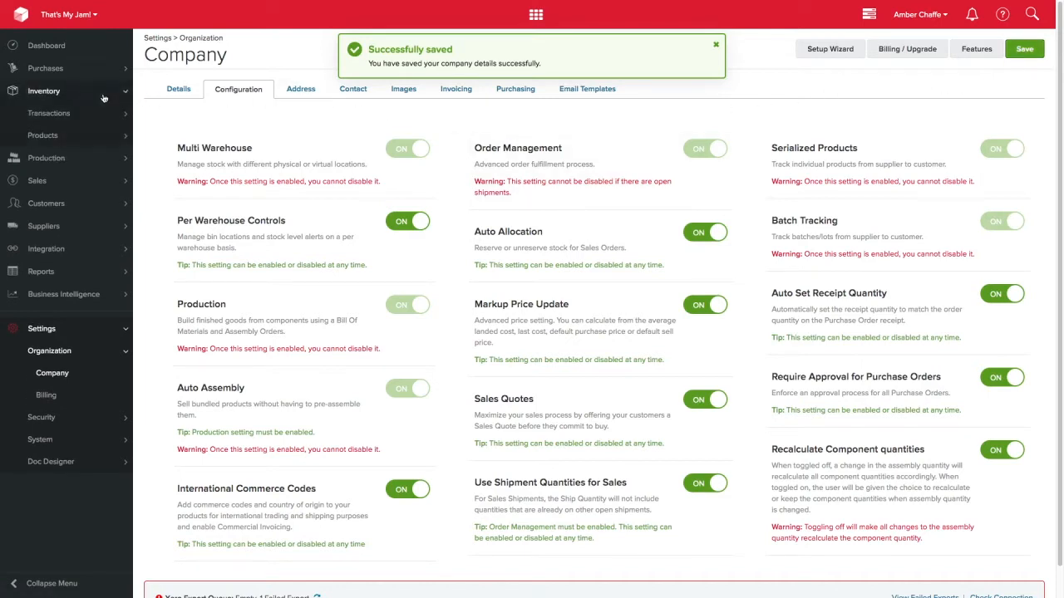
pyautogui.click(43, 135)
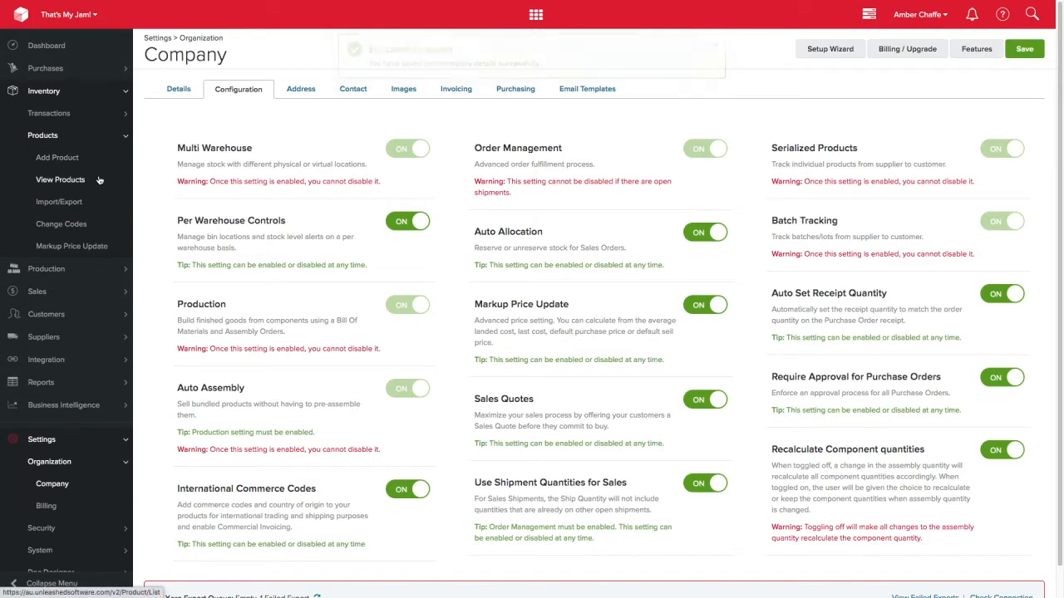
pyautogui.click(60, 180)
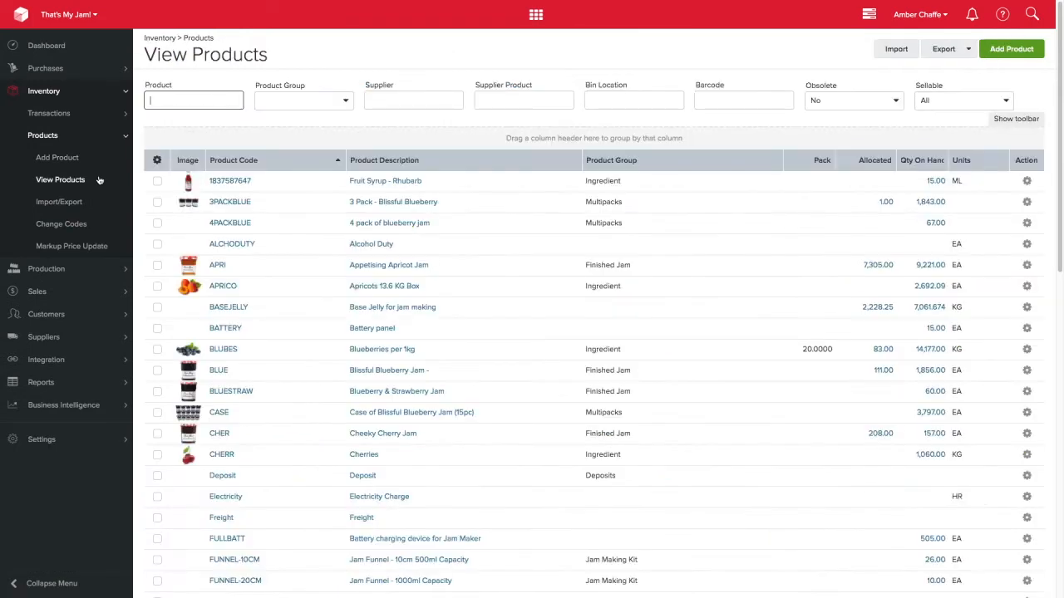
pyautogui.click(218, 370)
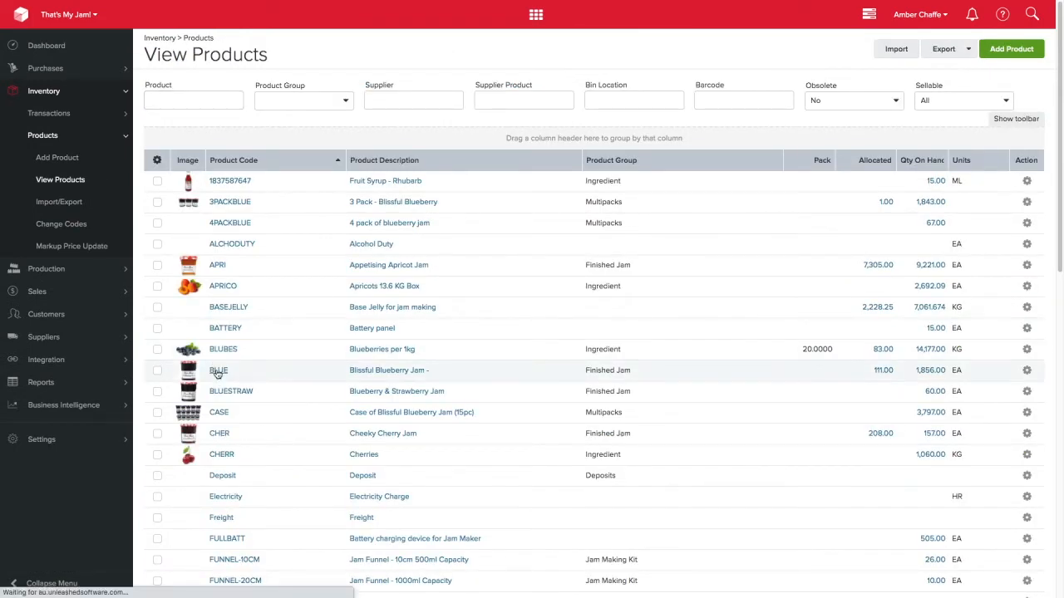
pyautogui.click(218, 370)
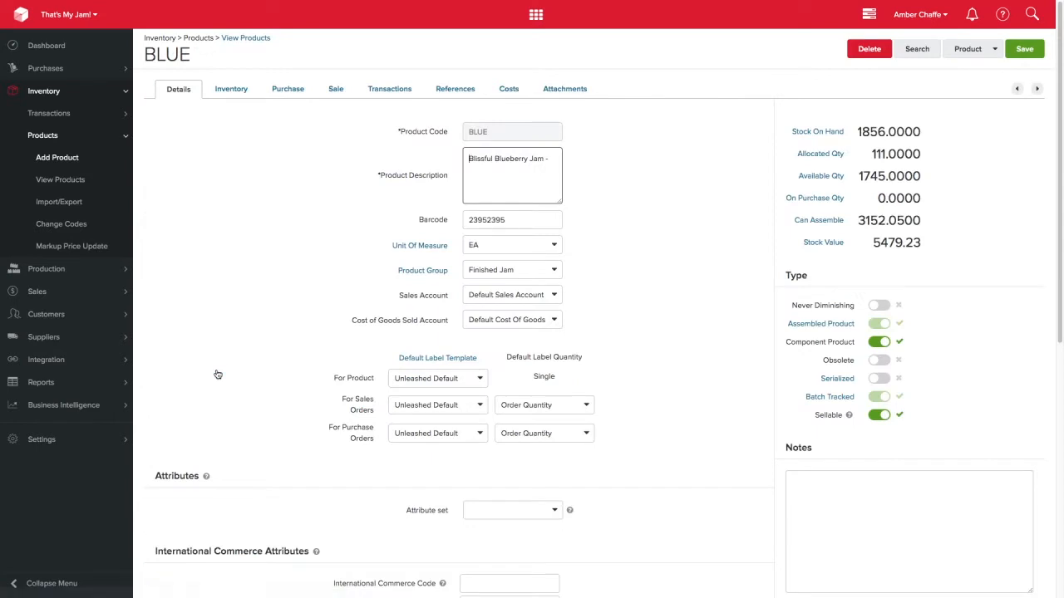
pyautogui.scroll(-3)
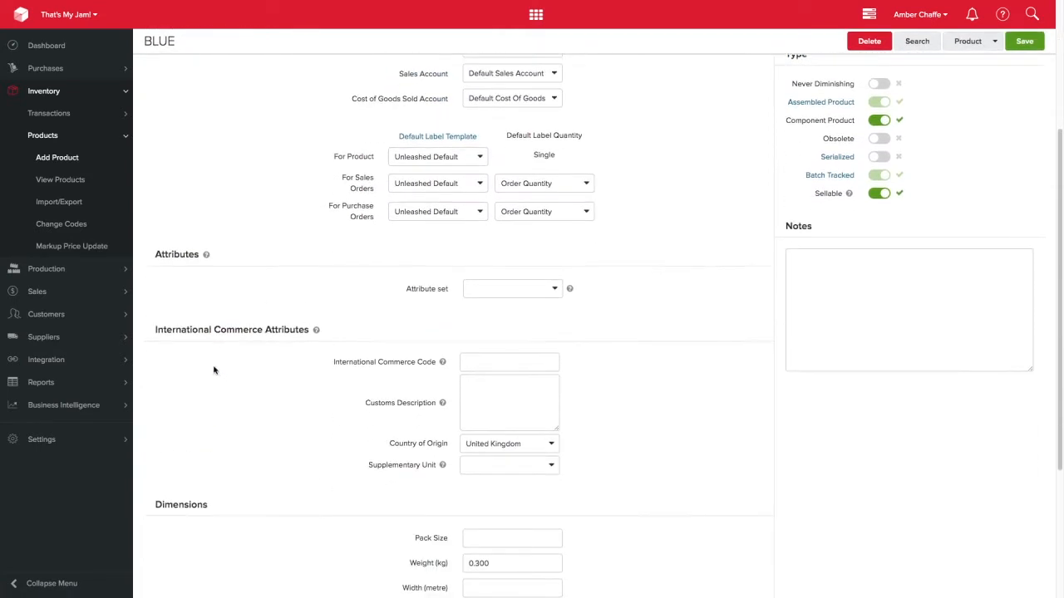
pyautogui.scroll(-3)
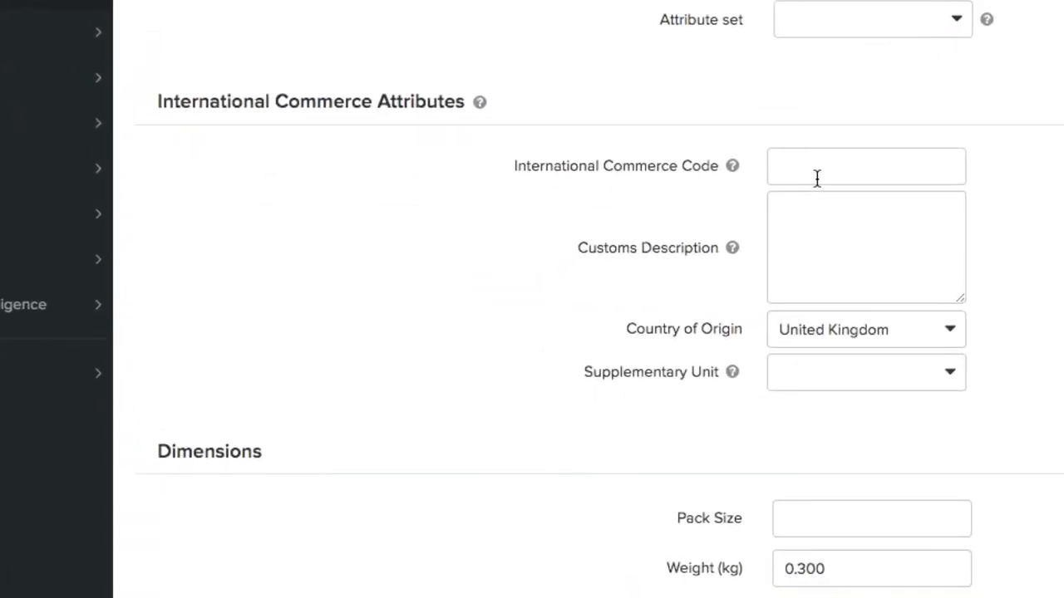
# Step: Enter code 200710, description 'Blueberry Jam' and origin United Kingdom for BLUE, then save
pyautogui.click(866, 166)
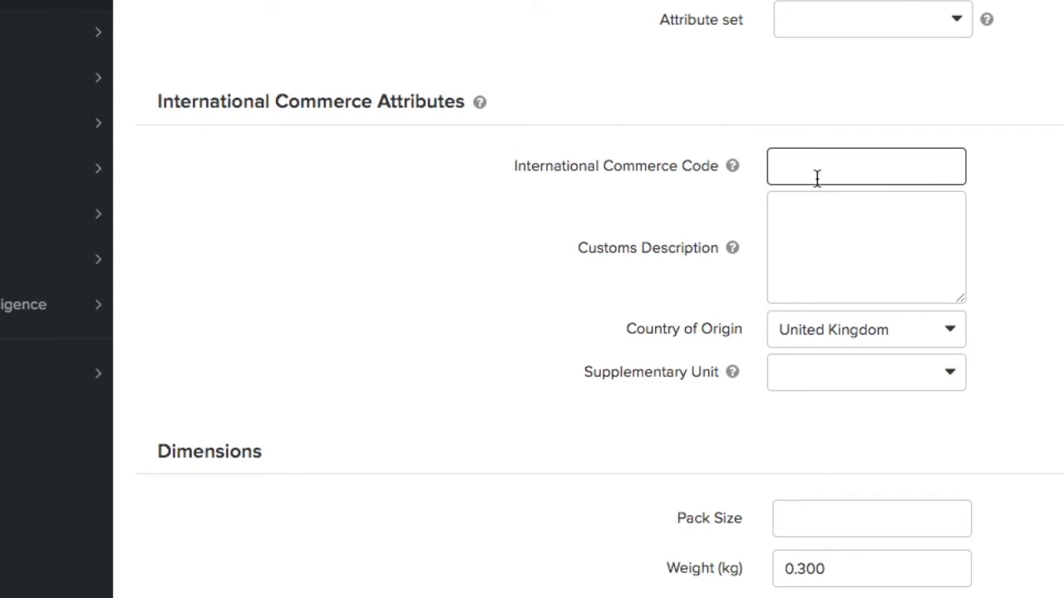
pyautogui.write('200')
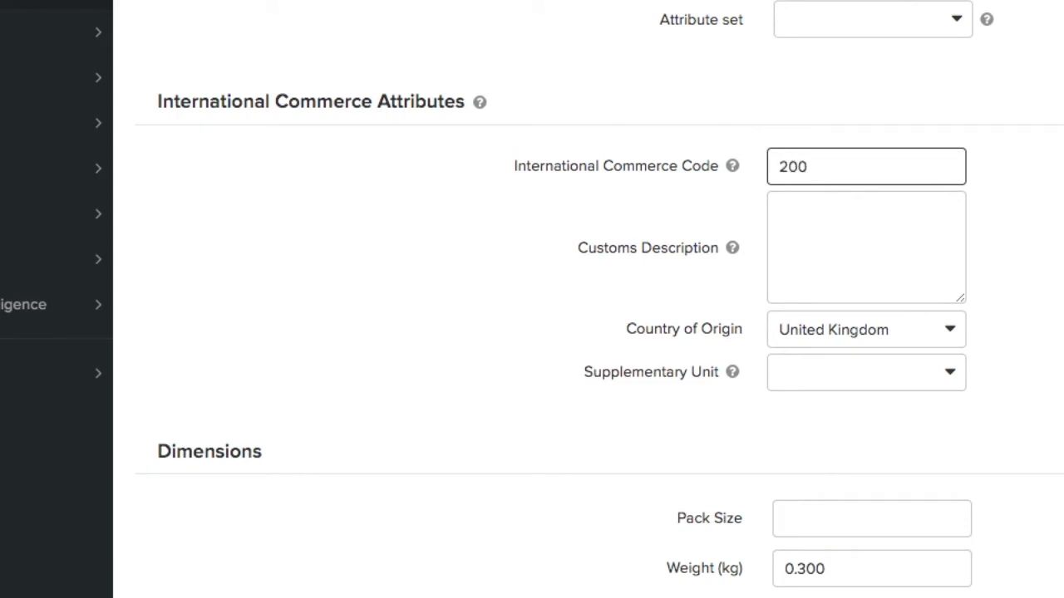
pyautogui.write('710')
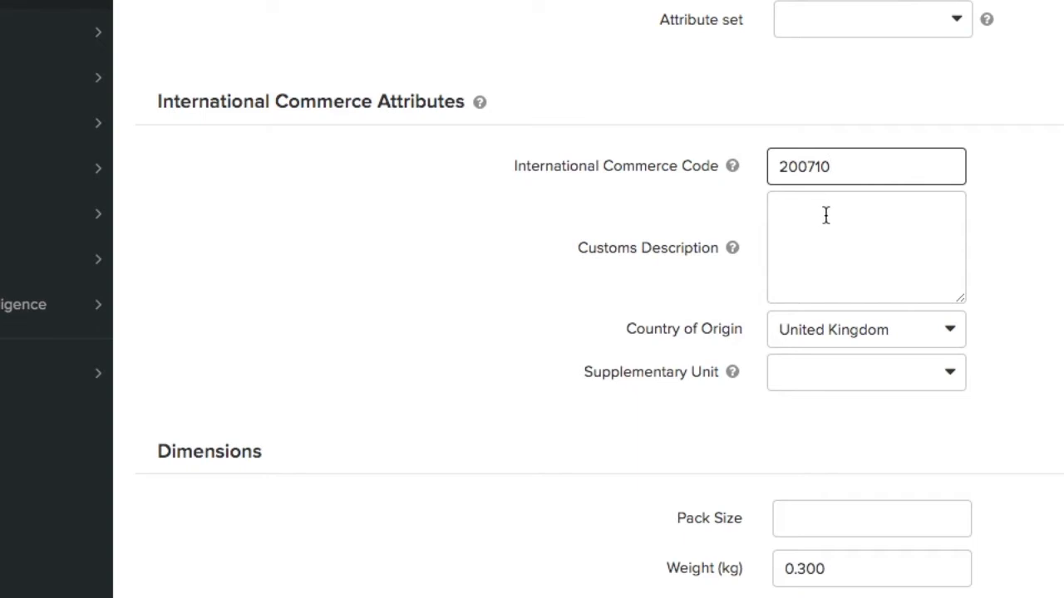
pyautogui.write('Blueberry Jam')
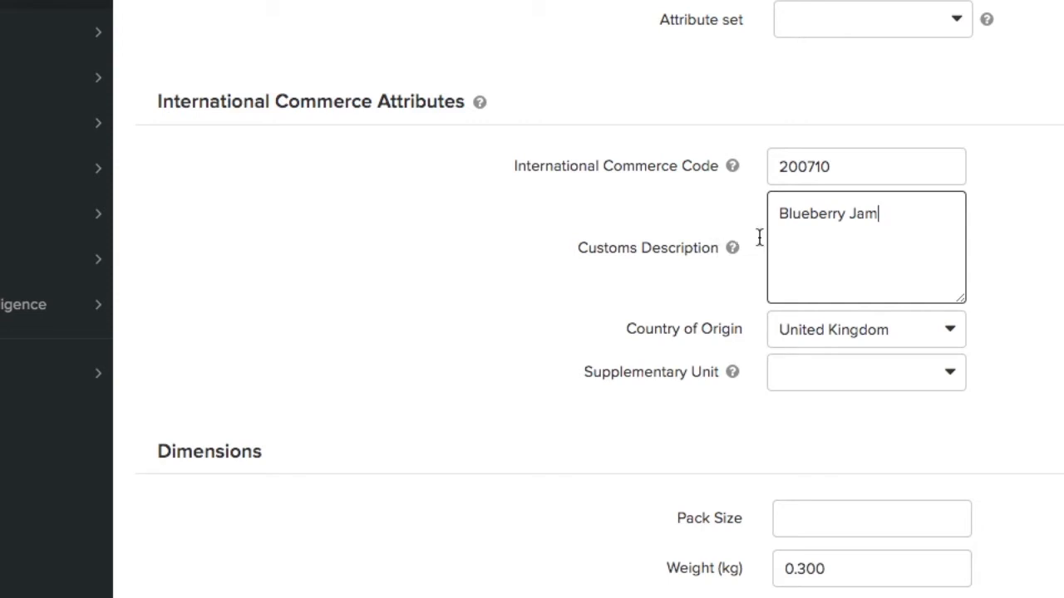
pyautogui.click(866, 329)
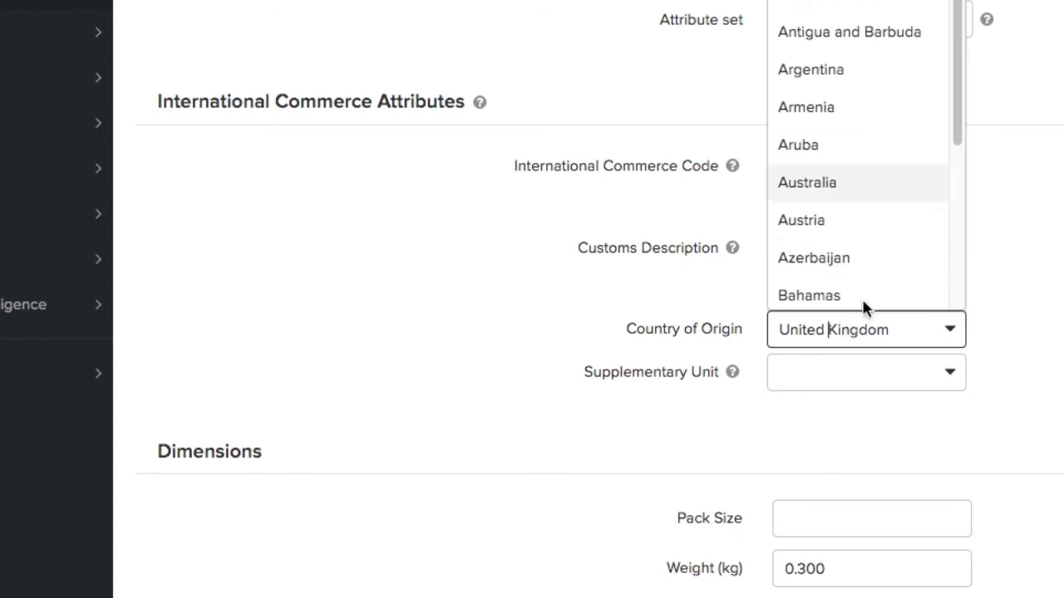
pyautogui.scroll(-3)
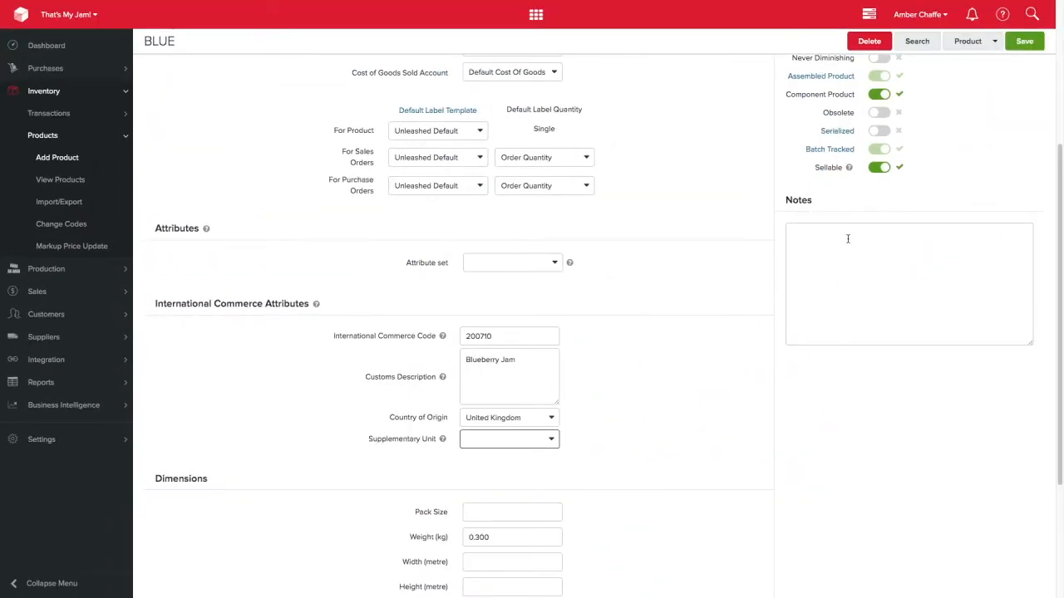
pyautogui.click(1024, 41)
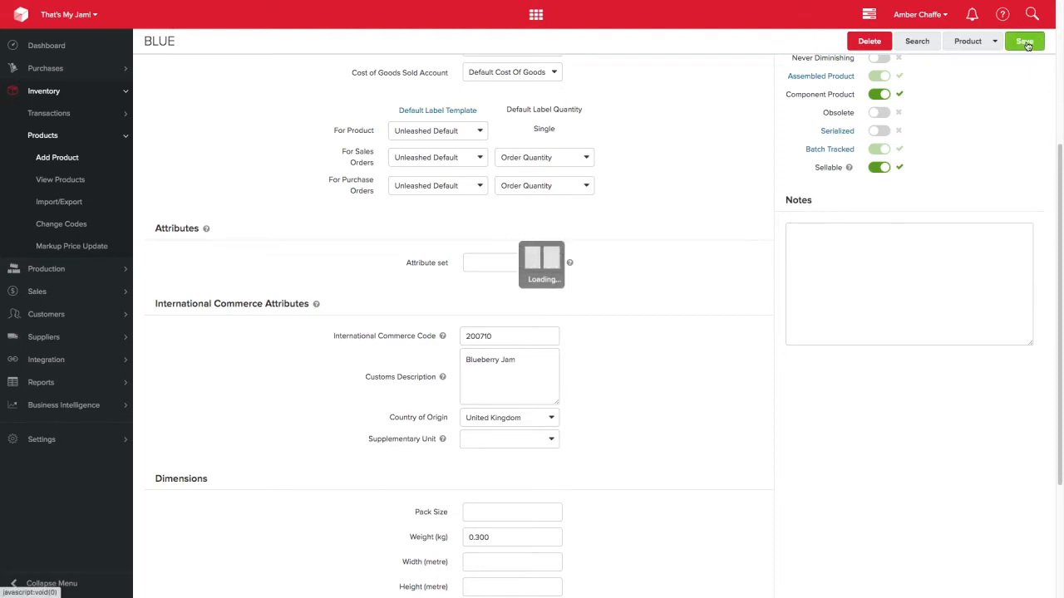
pyautogui.click(1023, 41)
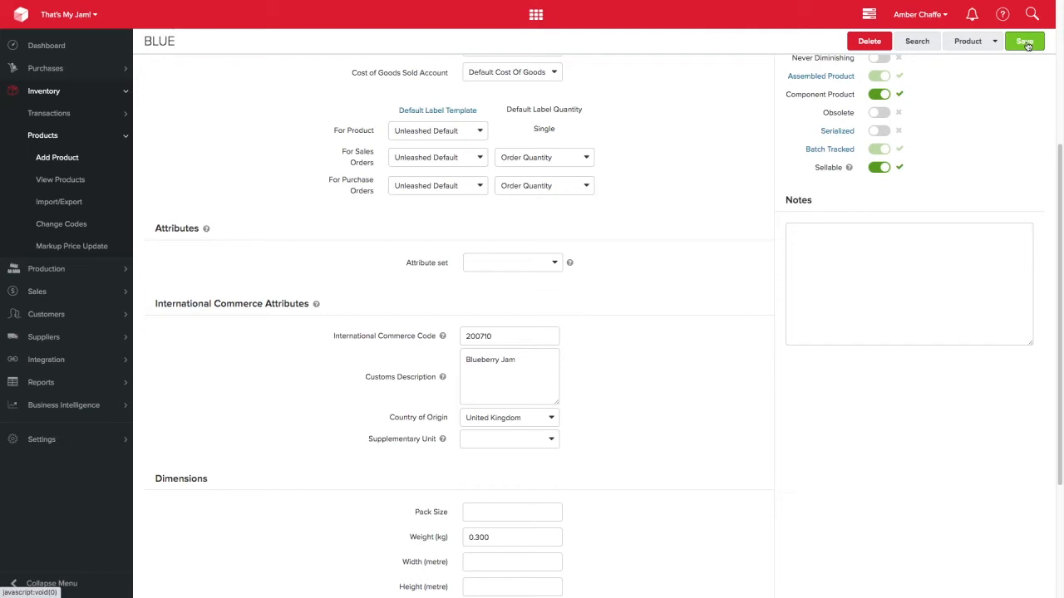
# Step: Create sales order SO-00001492 for Ozone Coffee Roasters with a 12-jar BLUE line
pyautogui.click(1024, 40)
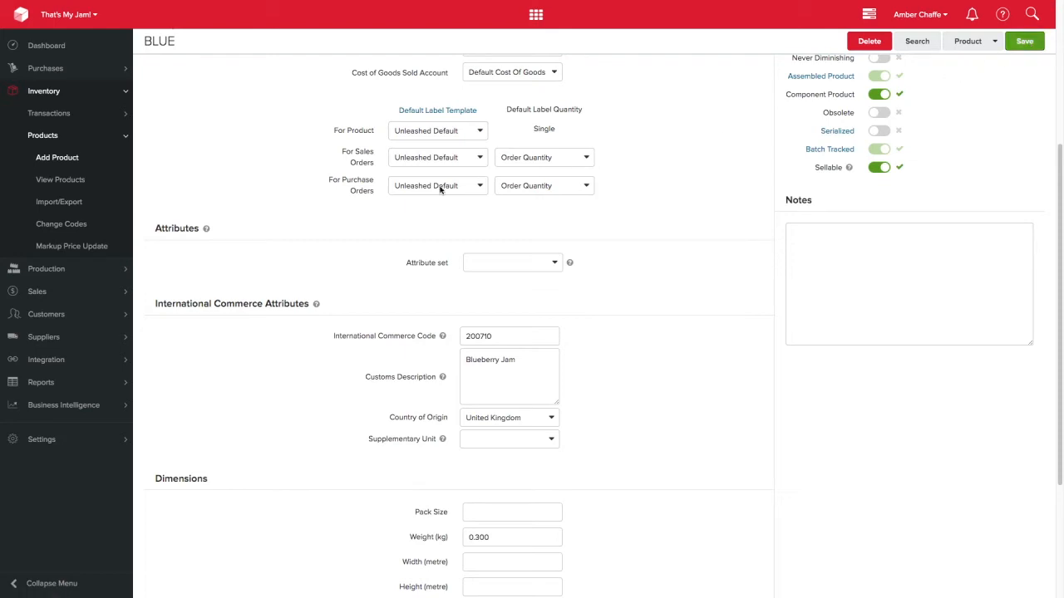
pyautogui.click(36, 291)
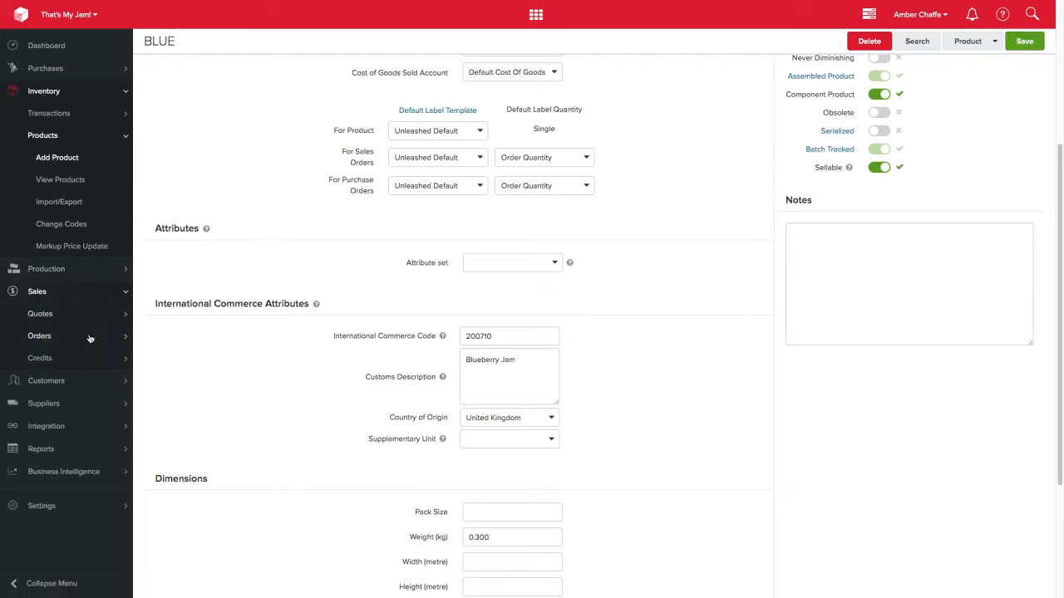
pyautogui.click(39, 336)
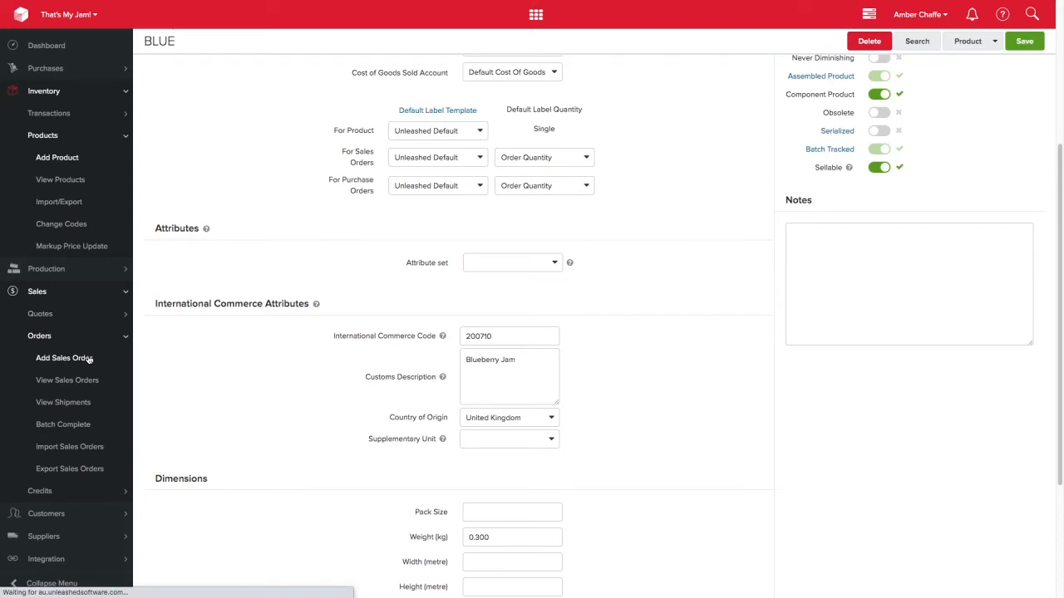
pyautogui.click(64, 357)
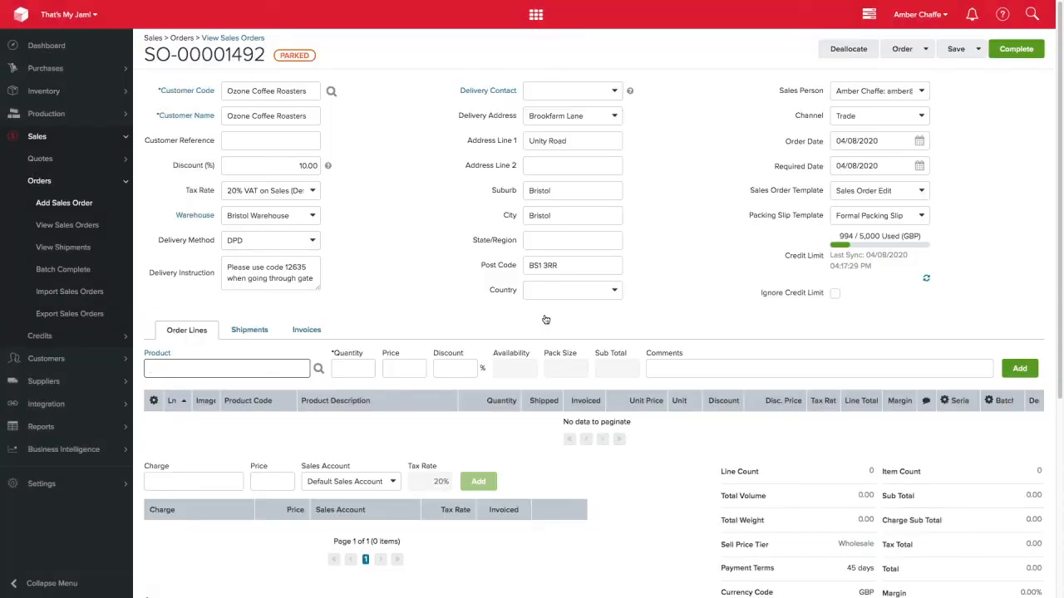
pyautogui.click(227, 368)
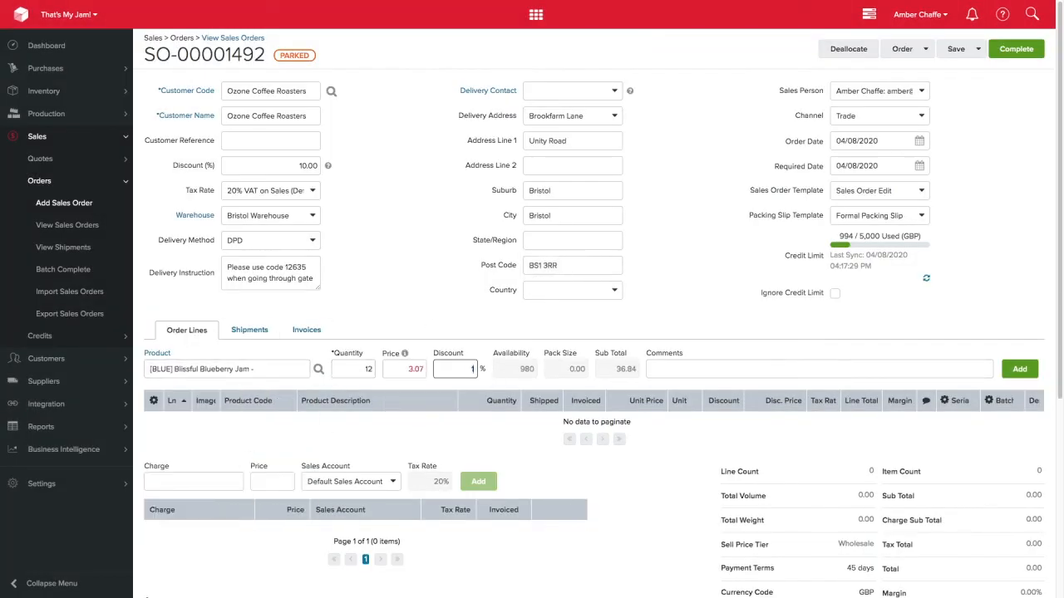
pyautogui.click(1019, 368)
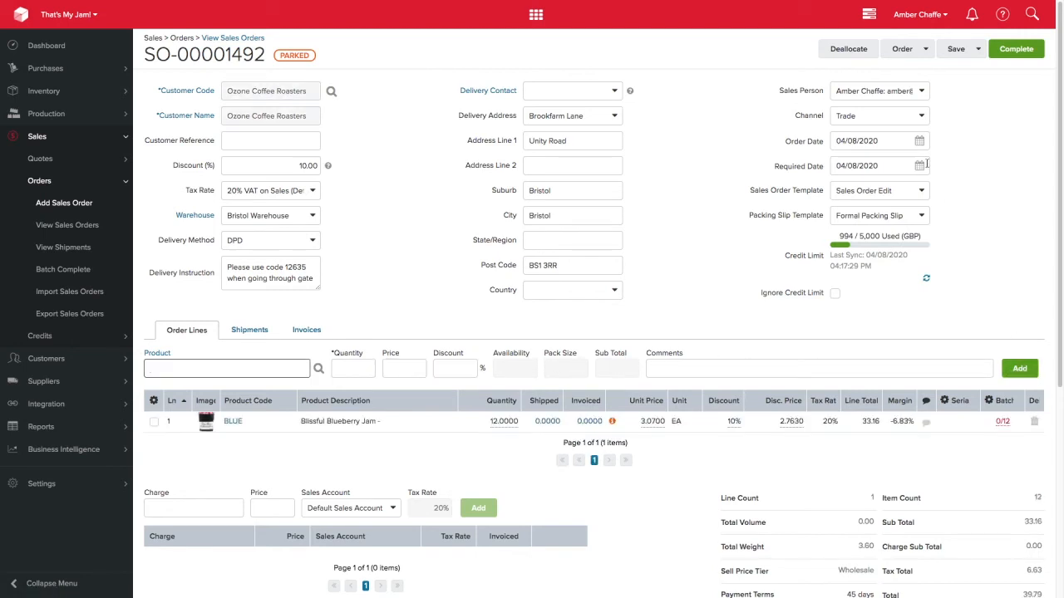
pyautogui.click(955, 48)
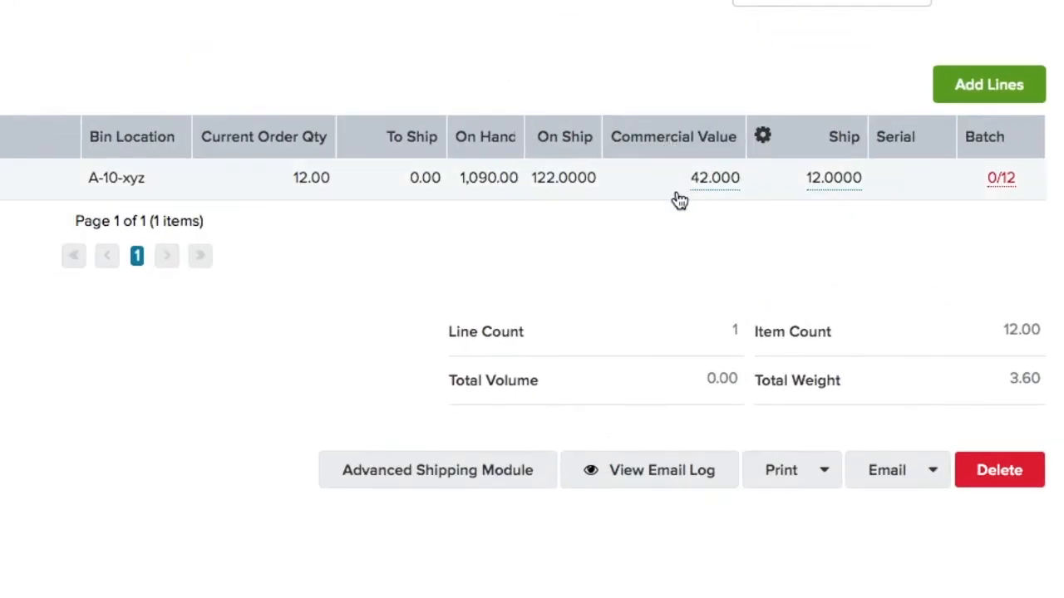
# Step: Change the BLUE shipment line's commercial value to 32.00
pyautogui.click(714, 177)
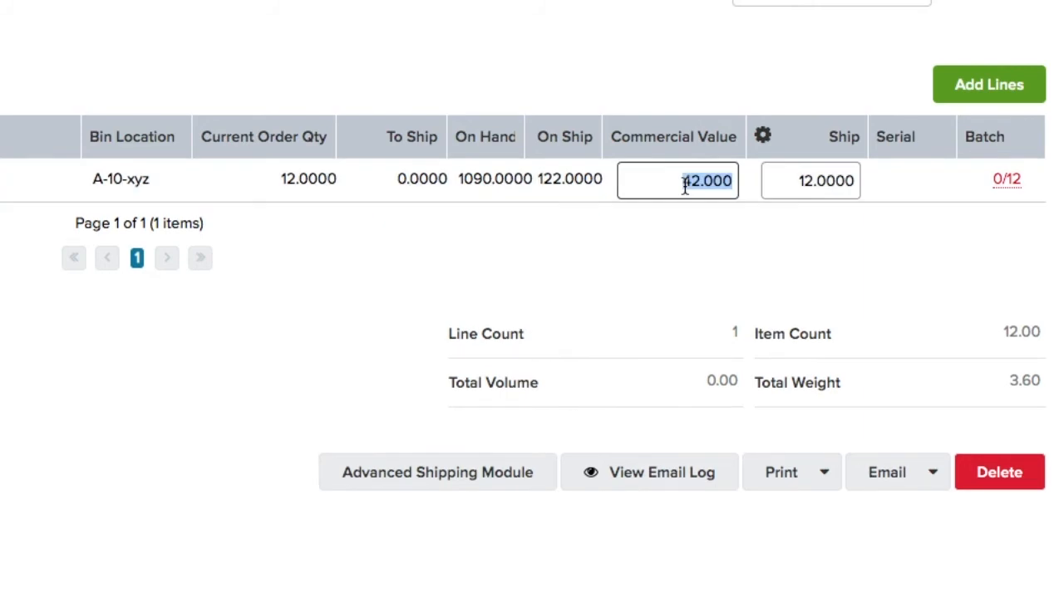
pyautogui.write('32.00')
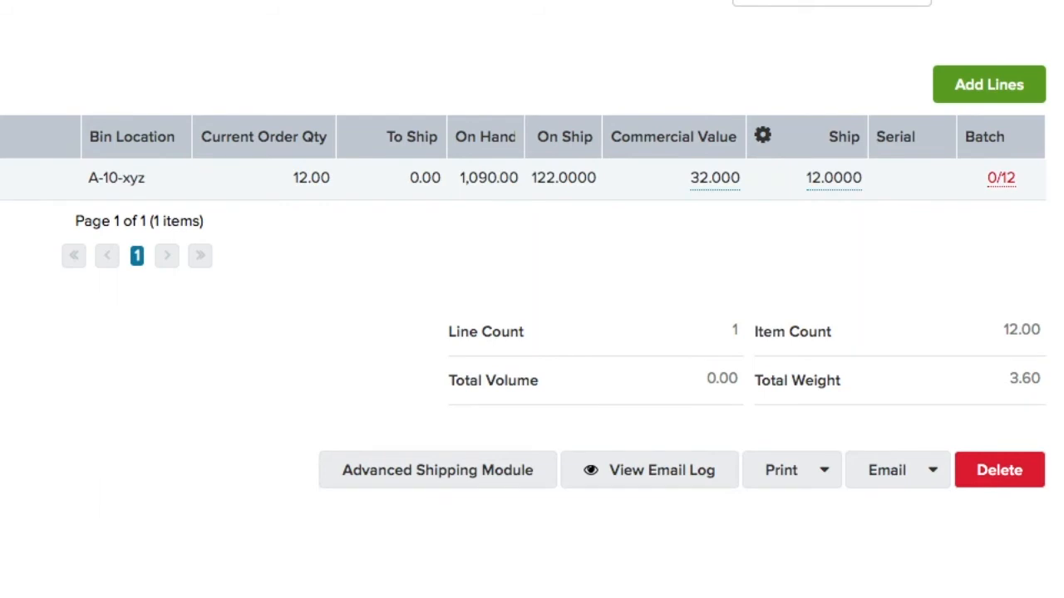
pyautogui.moveTo(685, 191)
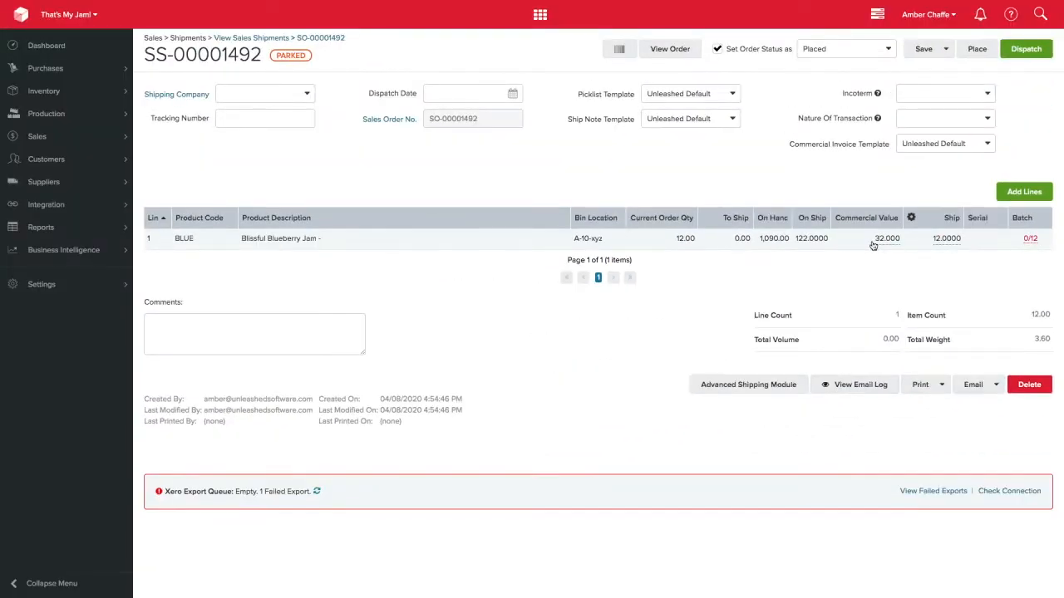
pyautogui.moveTo(937, 81)
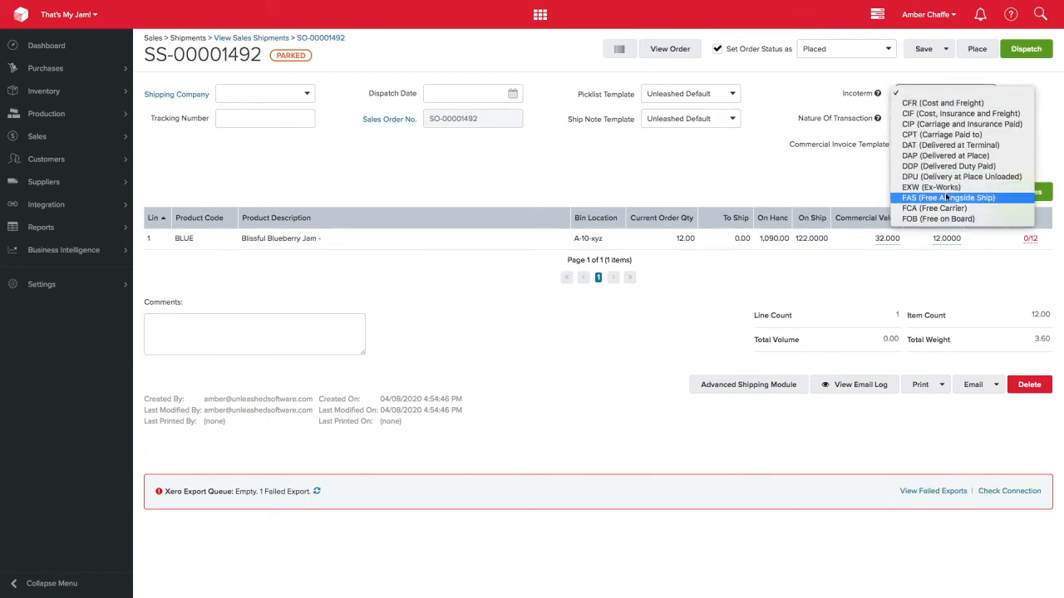
# Step: Give shipment SS-00001492 Incoterm EXW (Ex-Works) and transaction nature 10, then save
pyautogui.click(931, 187)
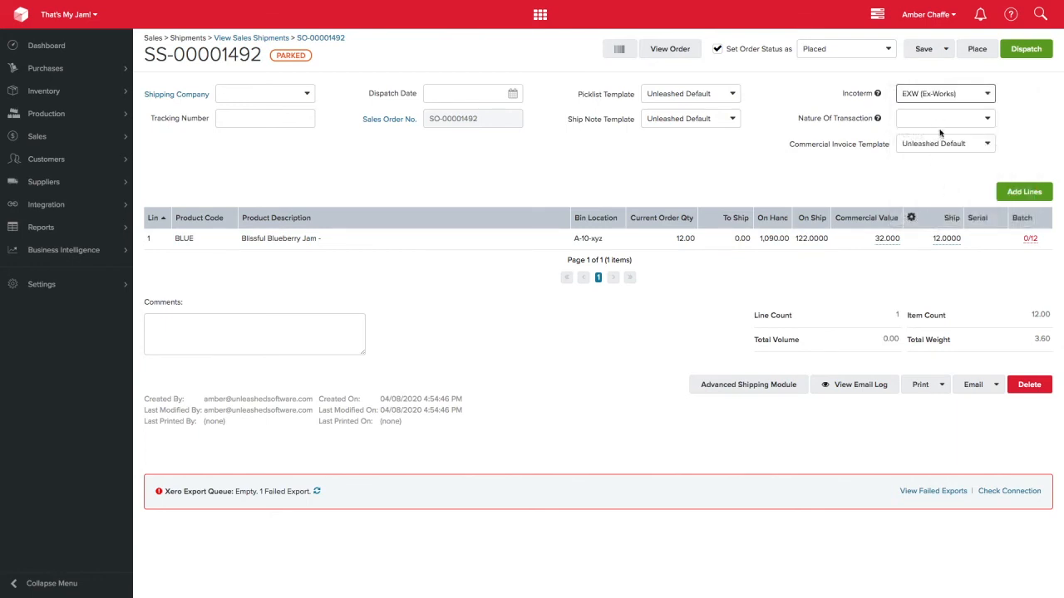
pyautogui.click(945, 118)
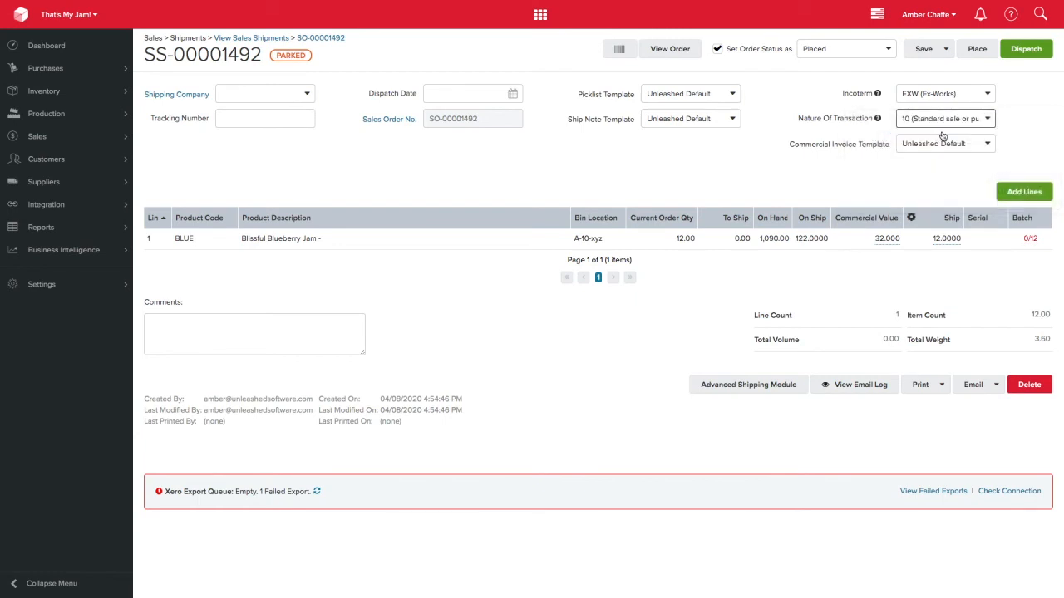
pyautogui.moveTo(942, 67)
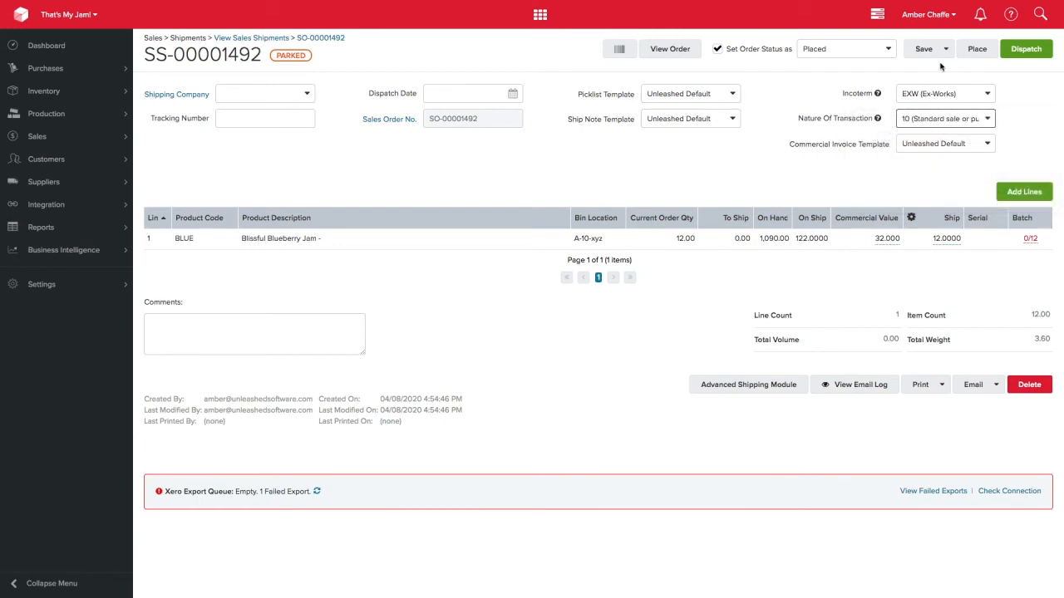
pyautogui.click(922, 48)
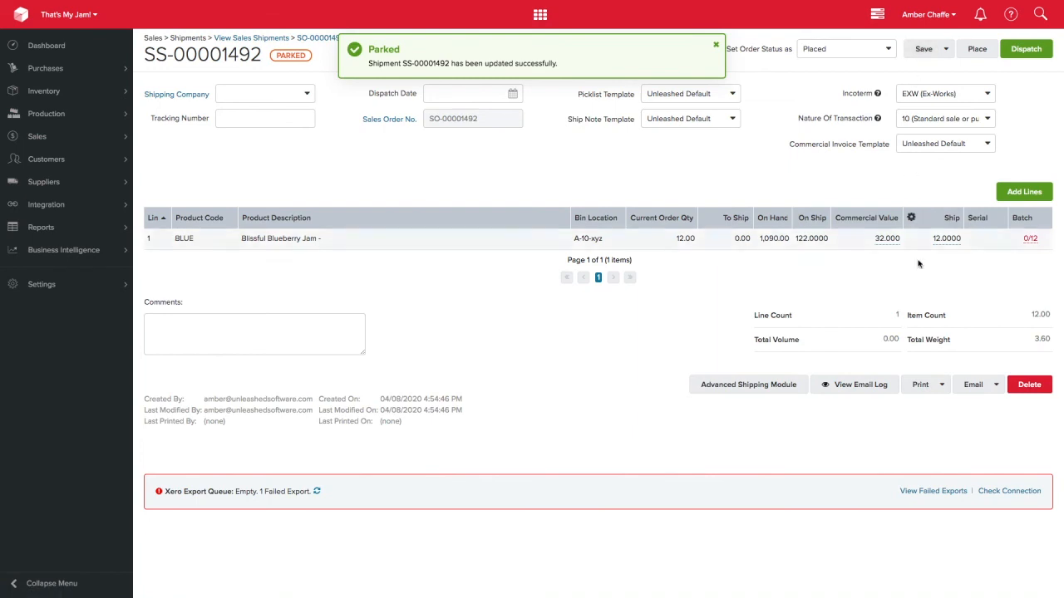
# Step: Print the Commercial Invoice PDF for shipment SS-00001492 from the Print dropdown
pyautogui.click(920, 384)
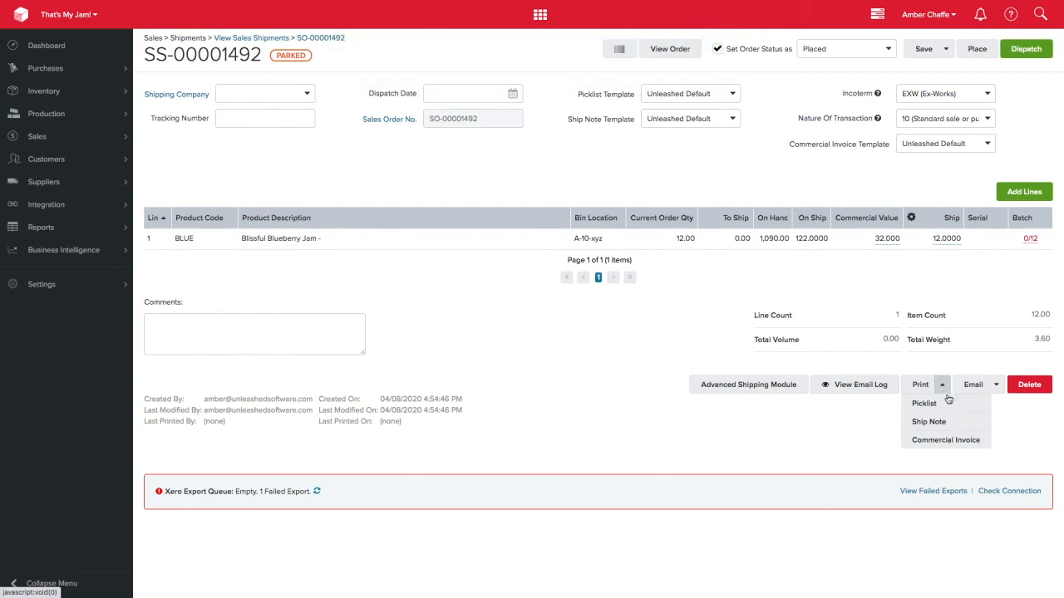
pyautogui.click(945, 440)
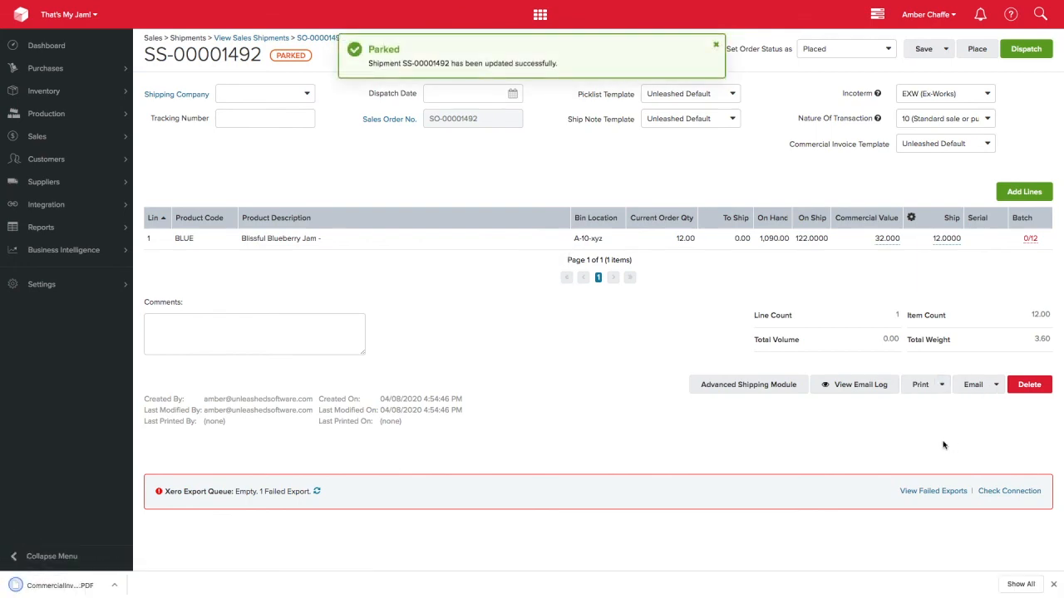